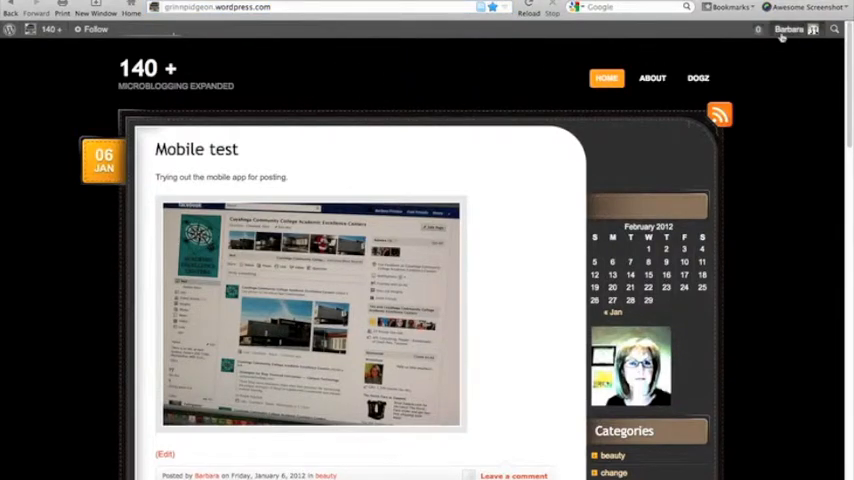
- Open the 140 + blog's Dashboard from the admin bar's blog menu
{"action": "left_click", "coordinate": [789, 29]}
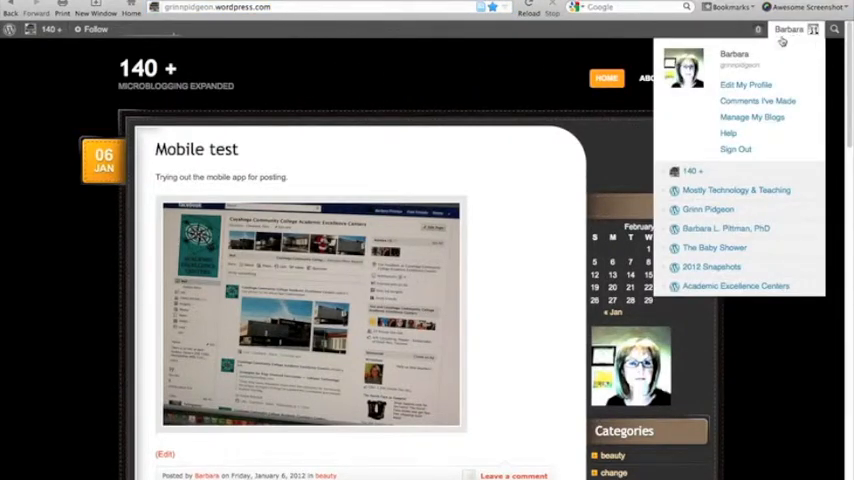
{"action": "mouse_move", "coordinate": [745, 85]}
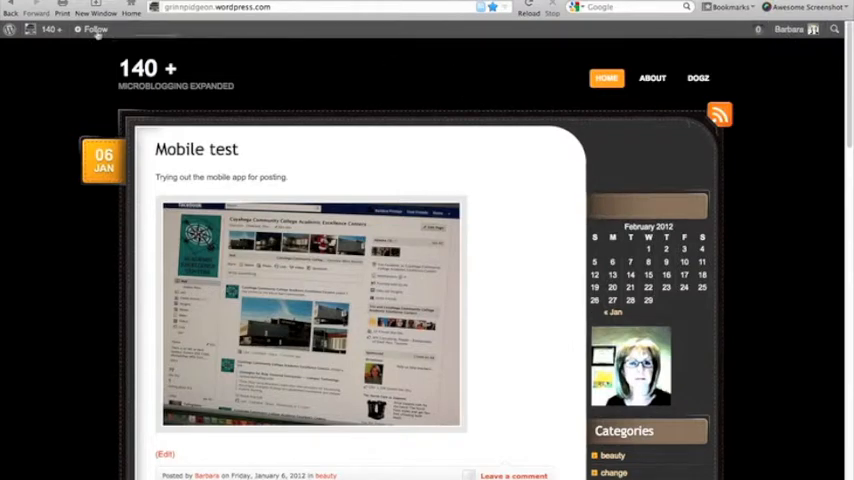
{"action": "left_click", "coordinate": [32, 29]}
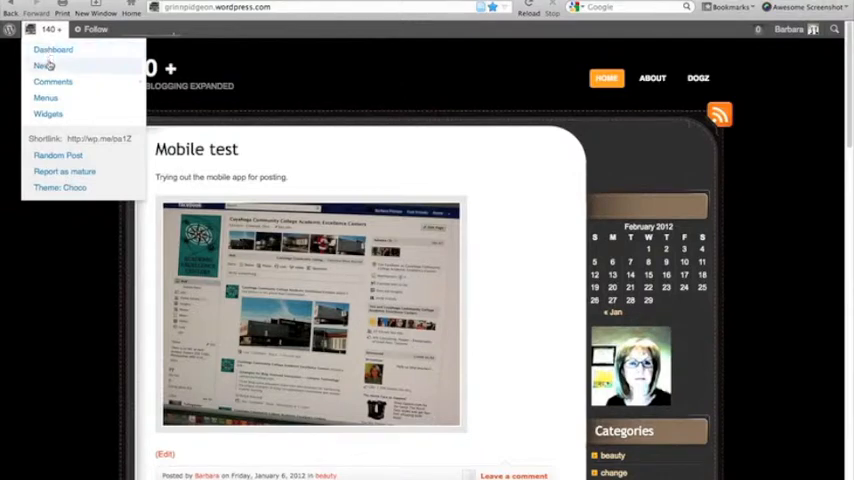
{"action": "left_click", "coordinate": [41, 65]}
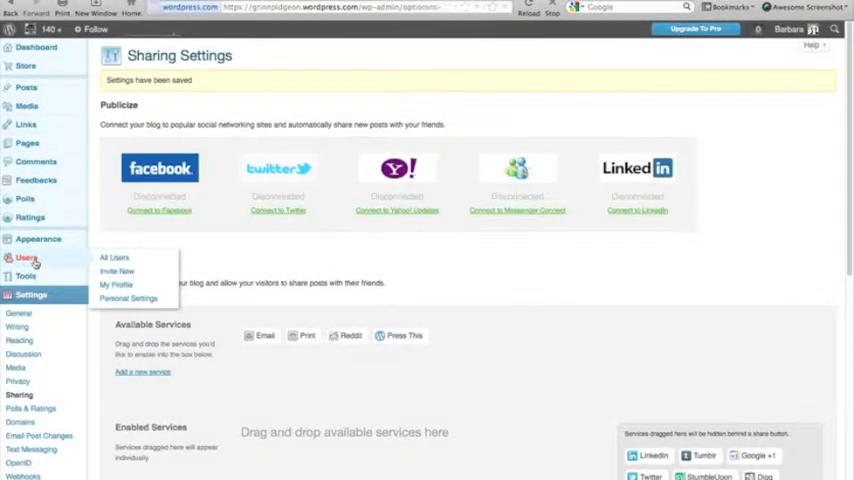
- On Invite New Users, enter the invitee's email address and open the Role list
{"action": "left_click", "coordinate": [114, 257]}
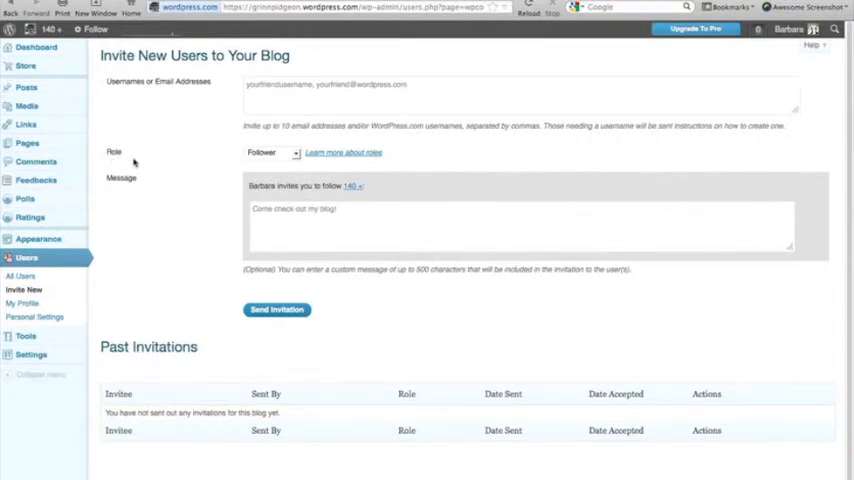
{"action": "mouse_move", "coordinate": [189, 89]}
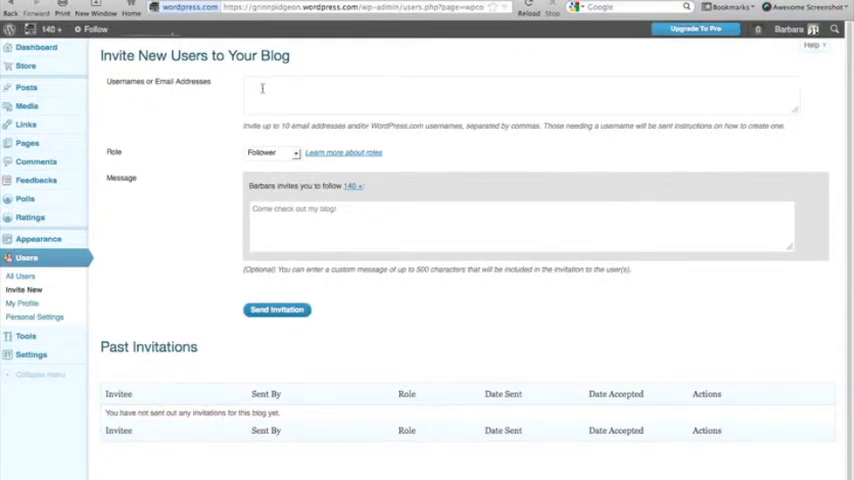
{"action": "type", "text": "email of u"}
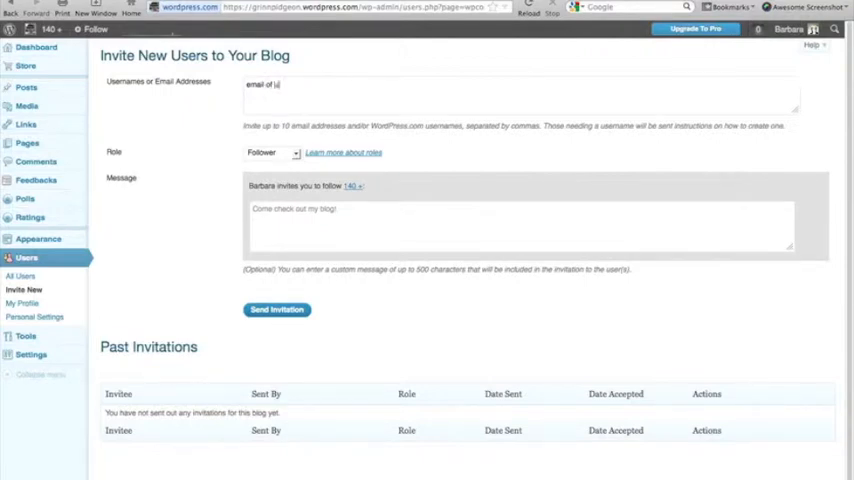
{"action": "type", "text": "ser"}
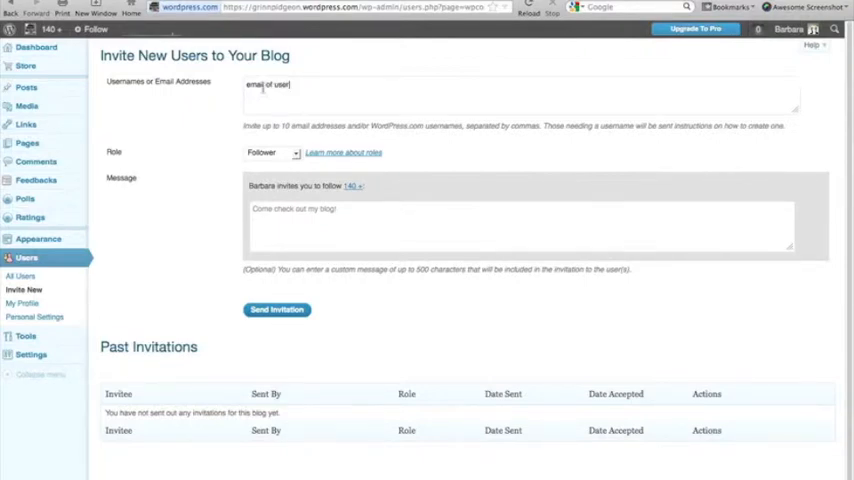
{"action": "left_click", "coordinate": [270, 152]}
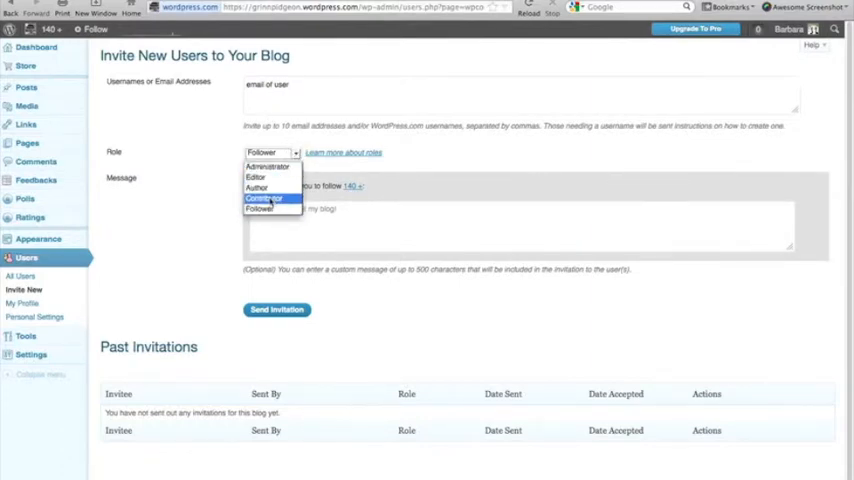
{"action": "mouse_move", "coordinate": [257, 188]}
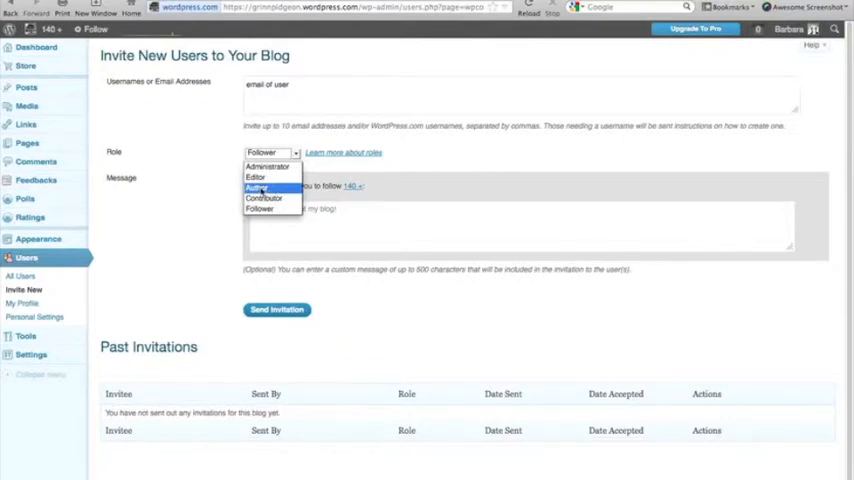
{"action": "mouse_move", "coordinate": [256, 177]}
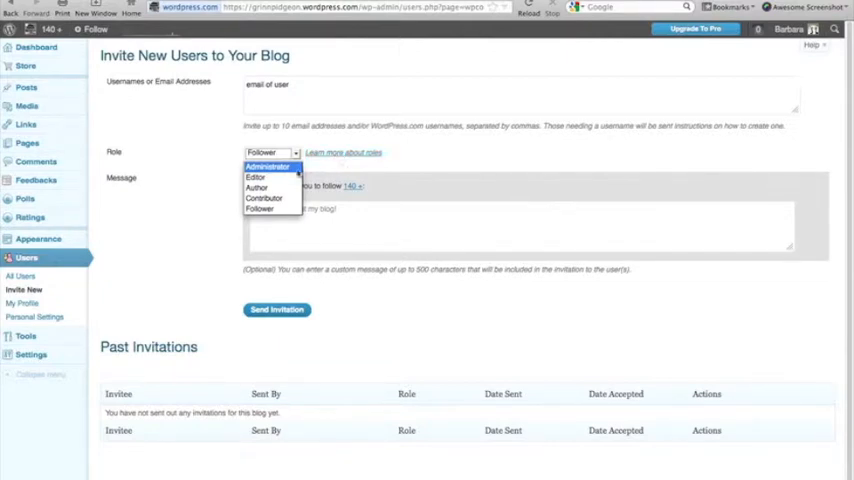
- Change the invitee's role to Contributor, then view the All Users list
{"action": "left_click", "coordinate": [263, 198]}
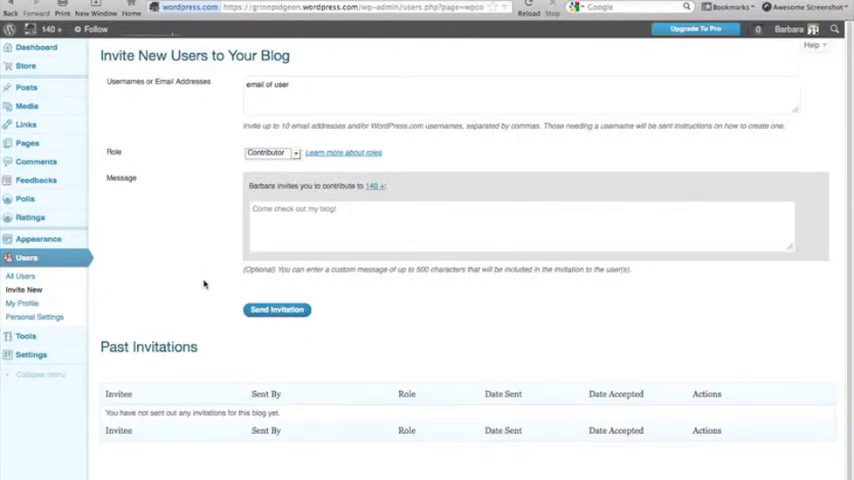
{"action": "scroll", "scroll_direction": "down", "scroll_amount": 3}
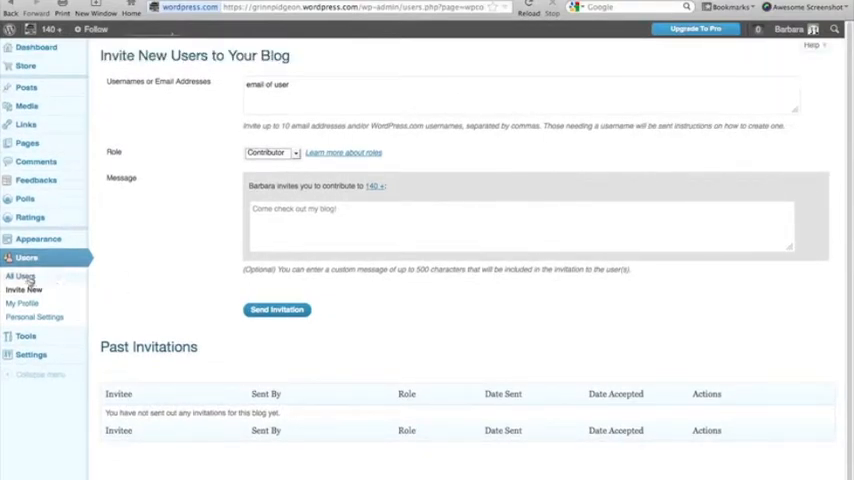
{"action": "left_click", "coordinate": [21, 276]}
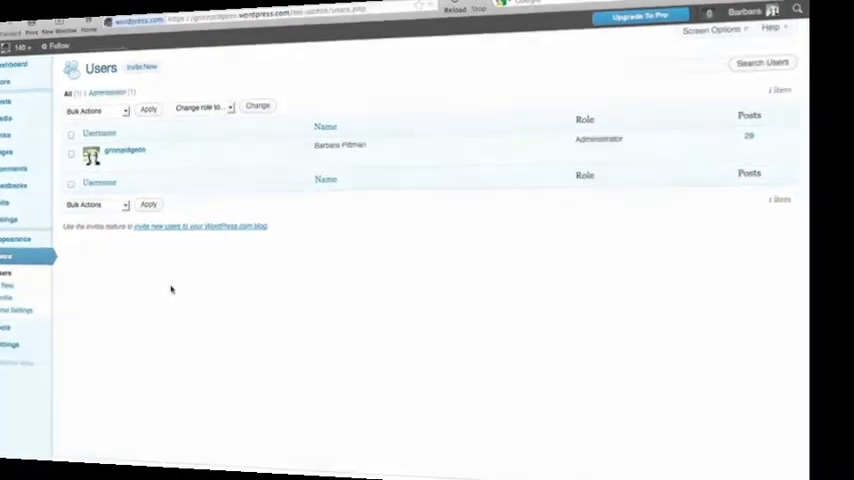
- Open Appearance > Themes from the blog's Users page
{"action": "left_click", "coordinate": [38, 239]}
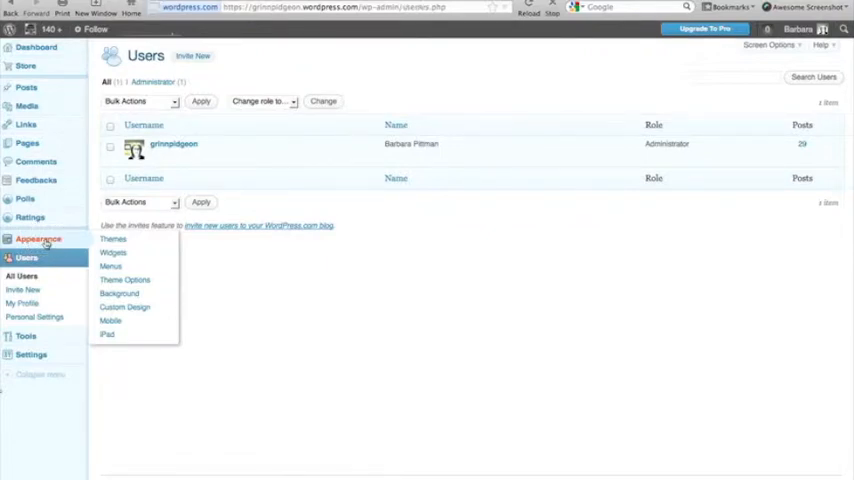
{"action": "left_click", "coordinate": [113, 239]}
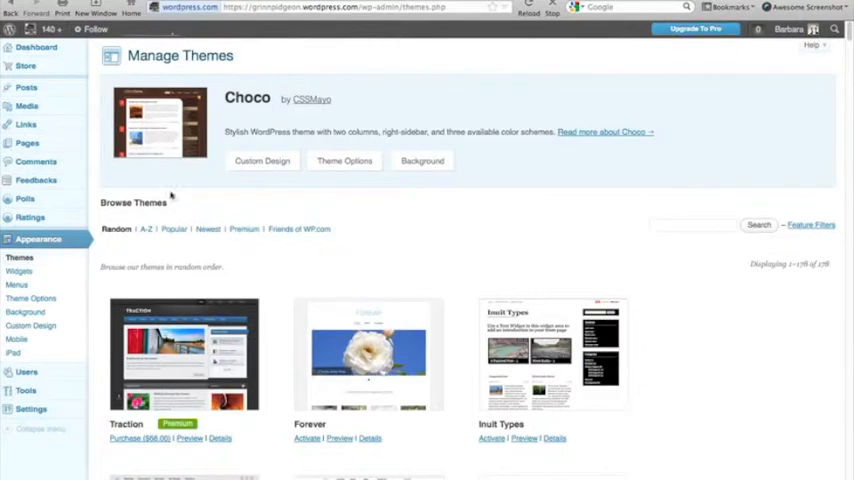
{"action": "mouse_move", "coordinate": [198, 163]}
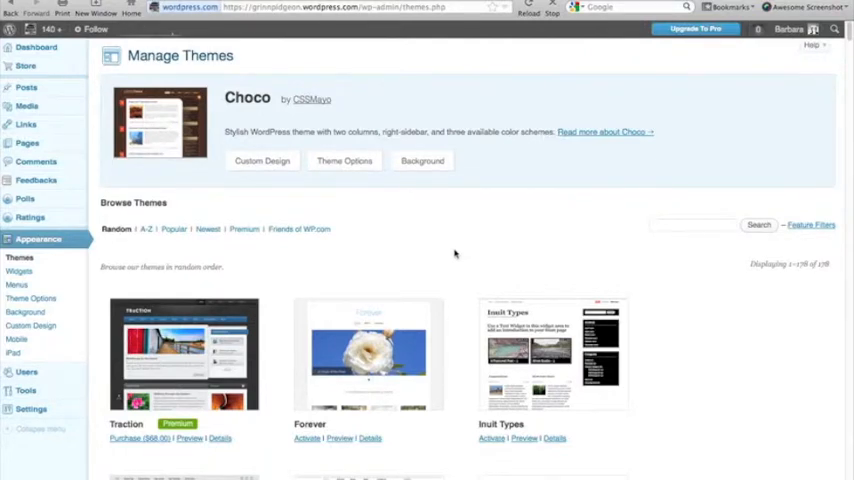
- Scroll the Manage Themes page to reveal themes like Modern News and Sandbox
{"action": "scroll", "scroll_direction": "down", "scroll_amount": 3}
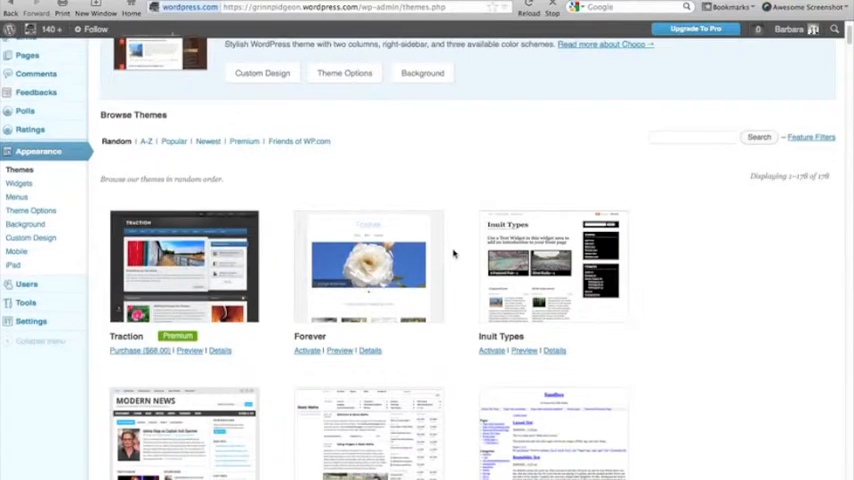
{"action": "scroll", "scroll_direction": "down", "scroll_amount": 3}
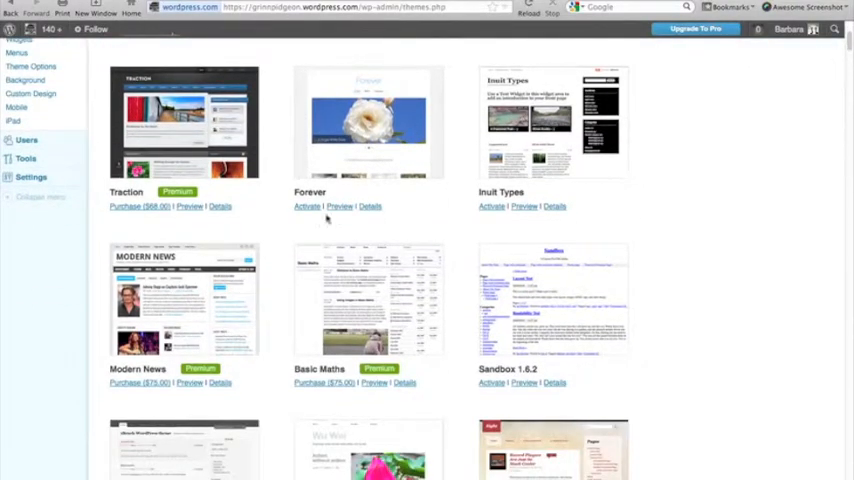
{"action": "mouse_move", "coordinate": [300, 207]}
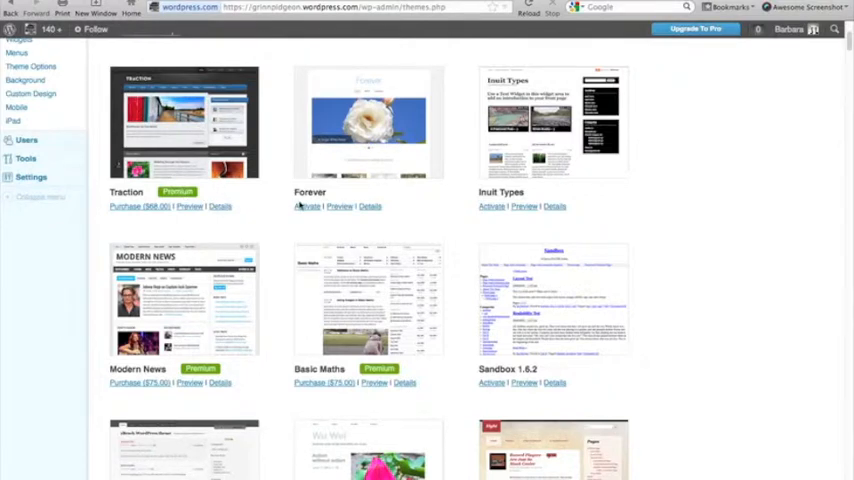
{"action": "scroll", "scroll_direction": "down", "scroll_amount": 3}
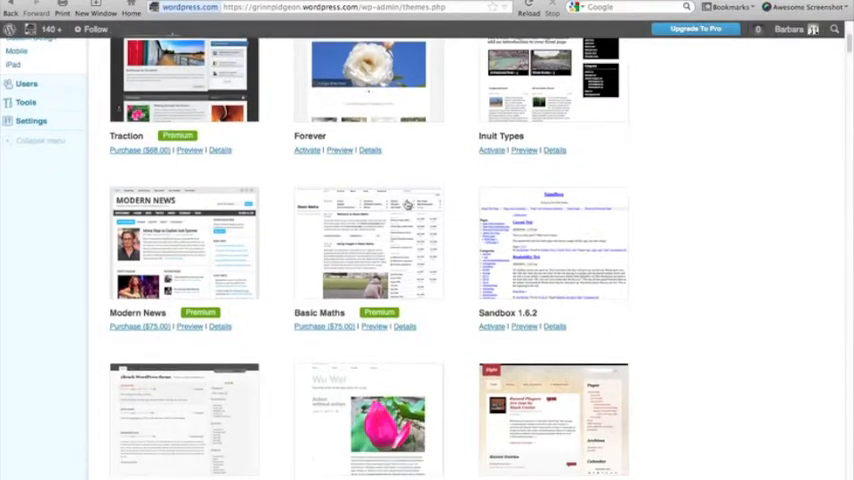
{"action": "scroll", "scroll_direction": "down", "scroll_amount": 3}
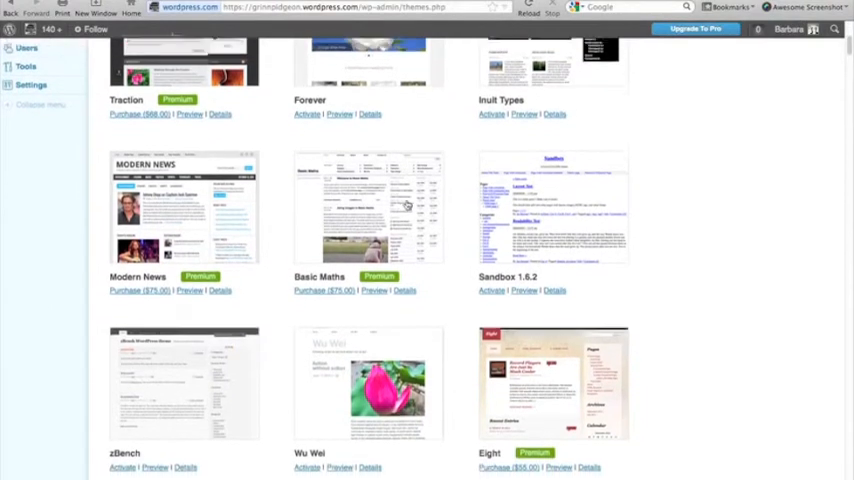
{"action": "scroll", "scroll_direction": "down", "scroll_amount": 3}
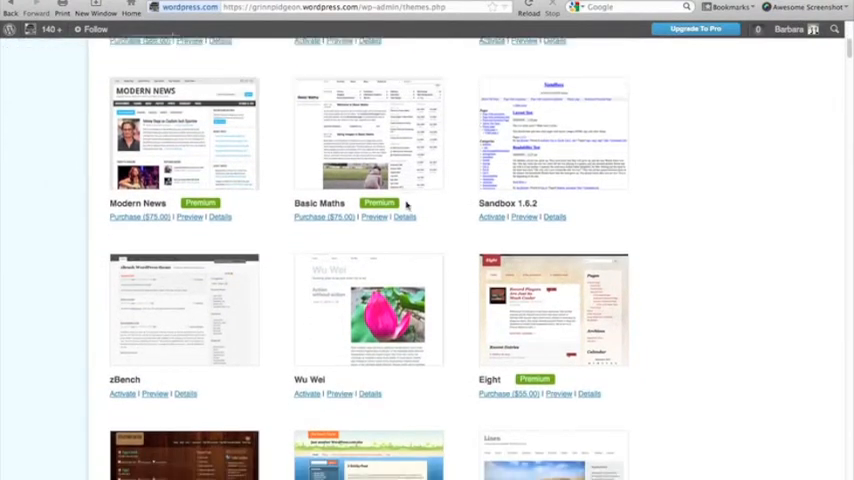
{"action": "scroll", "scroll_direction": "down", "scroll_amount": 3}
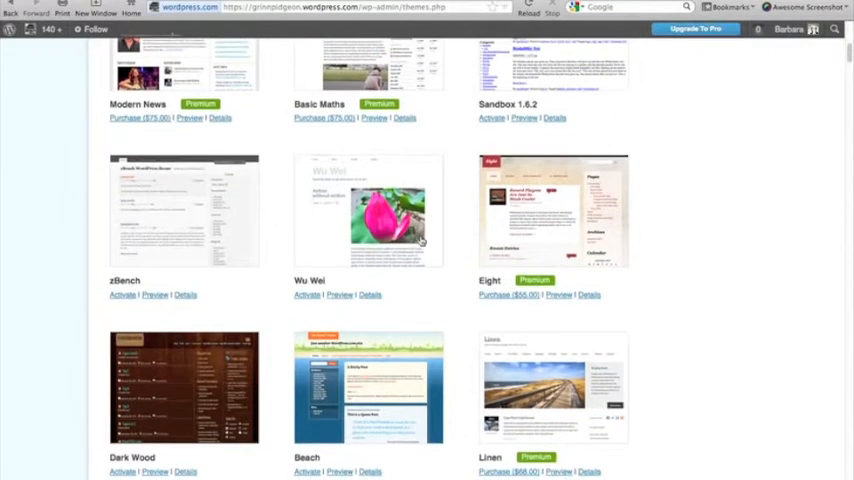
{"action": "scroll", "scroll_direction": "down", "scroll_amount": 3}
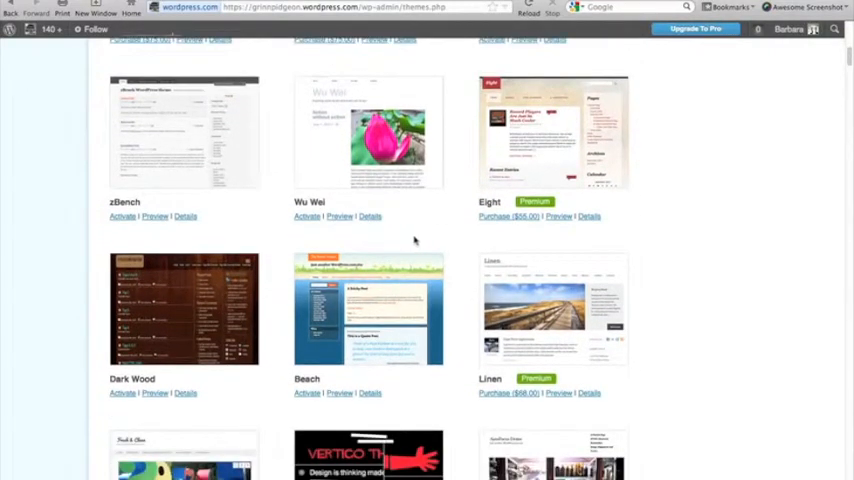
{"action": "mouse_move", "coordinate": [339, 216]}
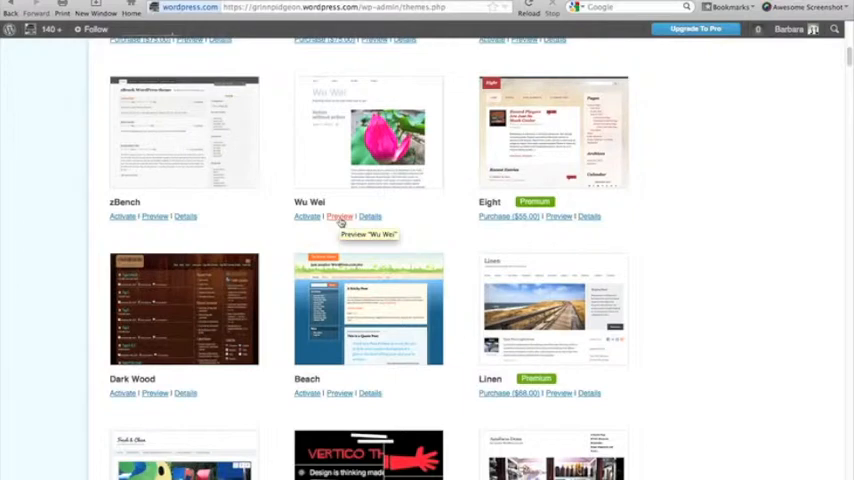
- Preview the 140 + blog in the Wu Wei theme and scroll through its posts
{"action": "left_click", "coordinate": [340, 217]}
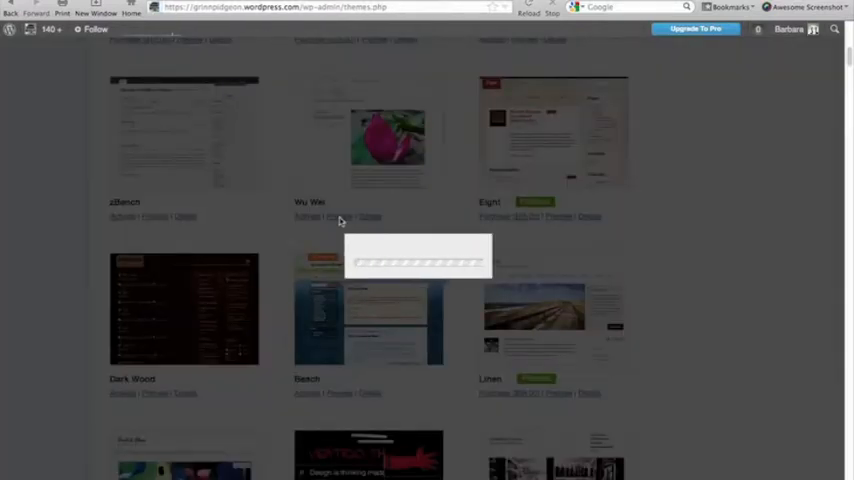
{"action": "left_click", "coordinate": [342, 217]}
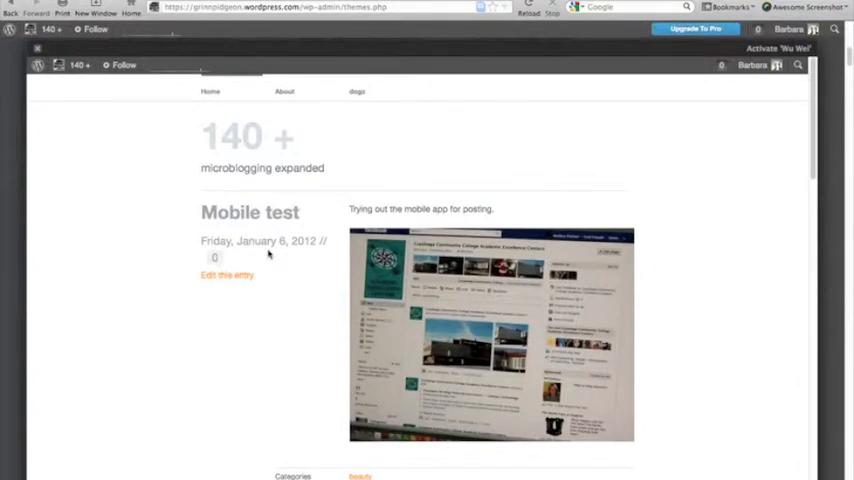
{"action": "scroll", "scroll_direction": "down", "scroll_amount": 3}
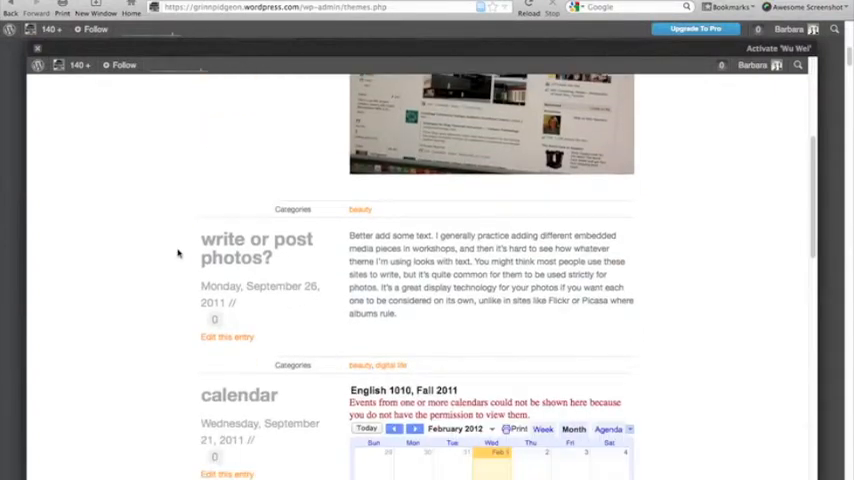
{"action": "scroll", "scroll_direction": "down", "scroll_amount": 3}
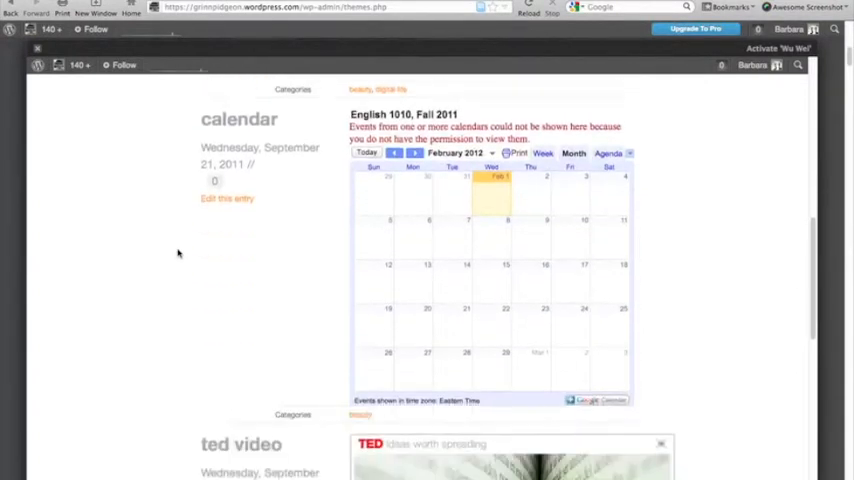
{"action": "scroll", "scroll_direction": "up", "scroll_amount": 3}
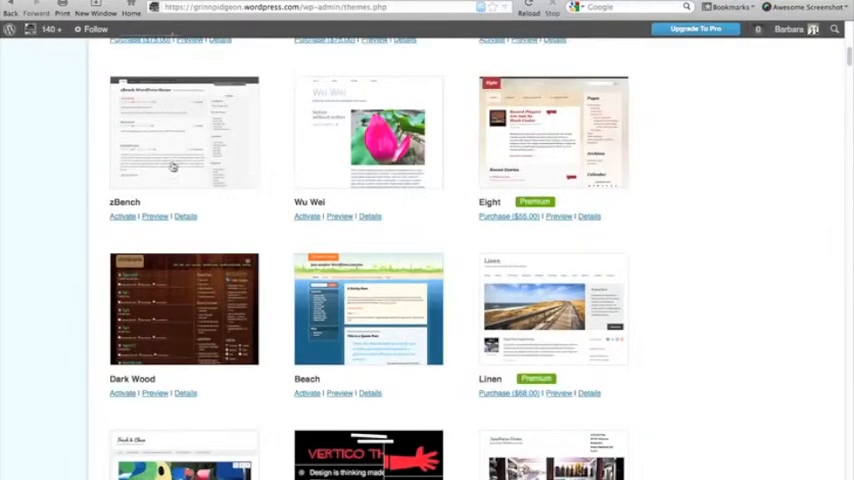
- Scroll down the theme gallery to Fresh & Clean, Vertigo and AutoFocus
{"action": "scroll", "scroll_direction": "down", "scroll_amount": 3}
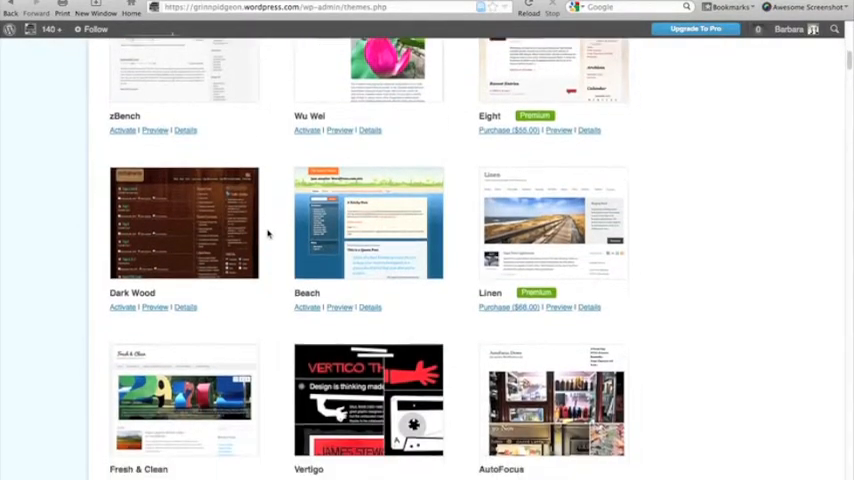
{"action": "scroll", "scroll_direction": "down", "scroll_amount": 3}
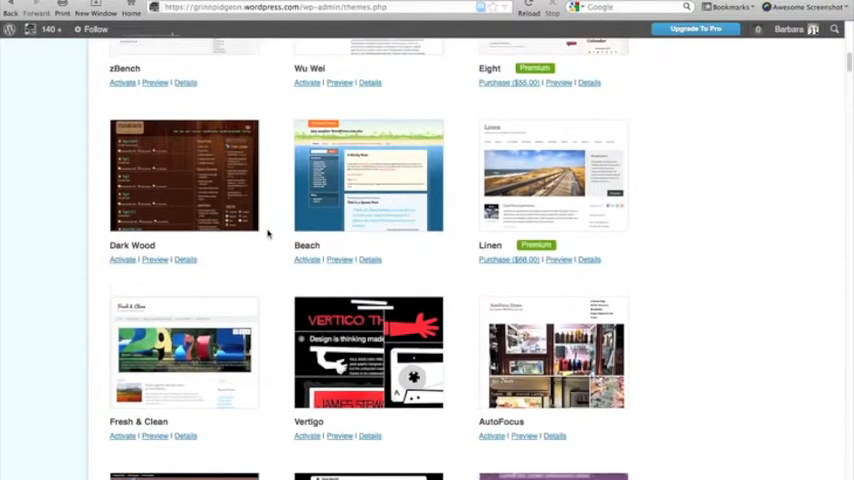
{"action": "scroll", "scroll_direction": "down", "scroll_amount": 3}
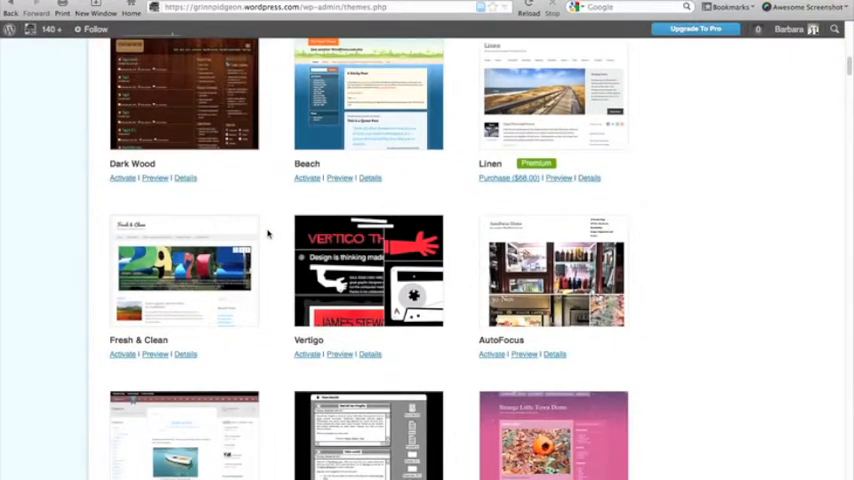
{"action": "mouse_move", "coordinate": [155, 354]}
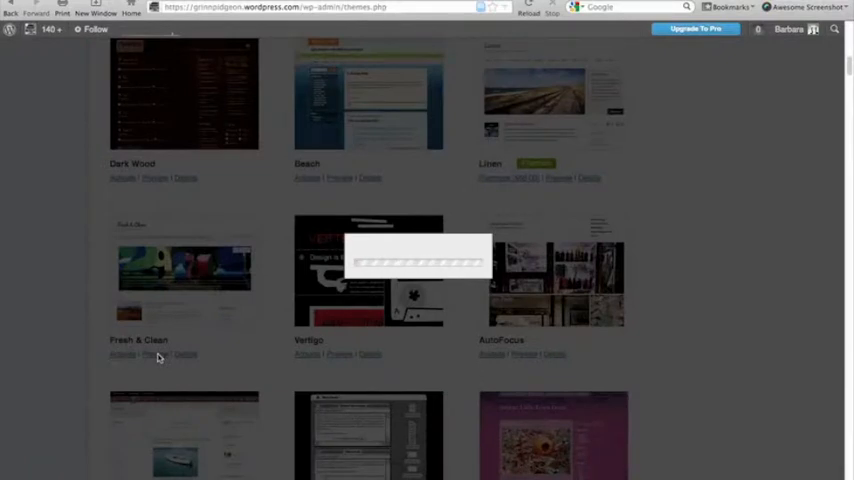
- Preview the blog in Fresh & Clean, scrolling down and back up through it
{"action": "left_click", "coordinate": [155, 354]}
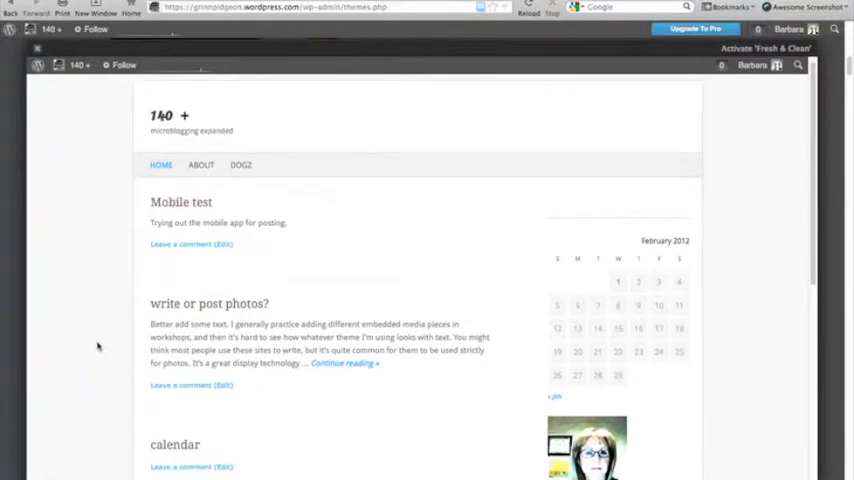
{"action": "scroll", "scroll_direction": "down", "scroll_amount": 3}
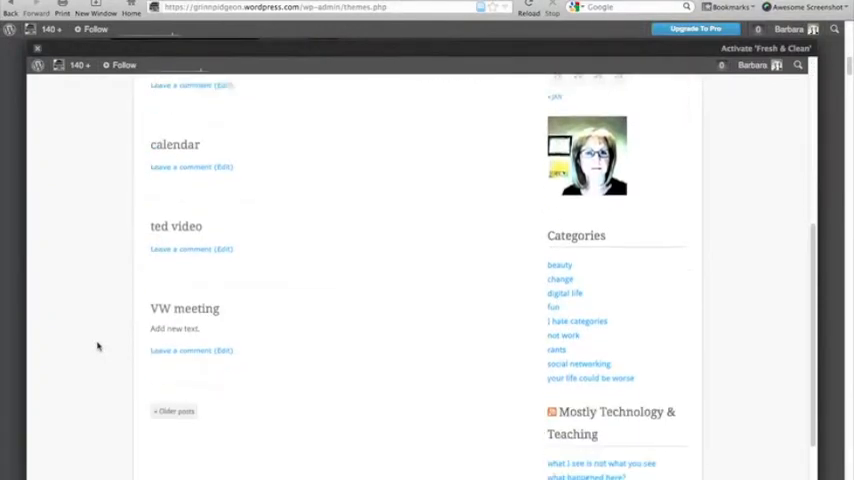
{"action": "scroll", "scroll_direction": "up", "scroll_amount": 3}
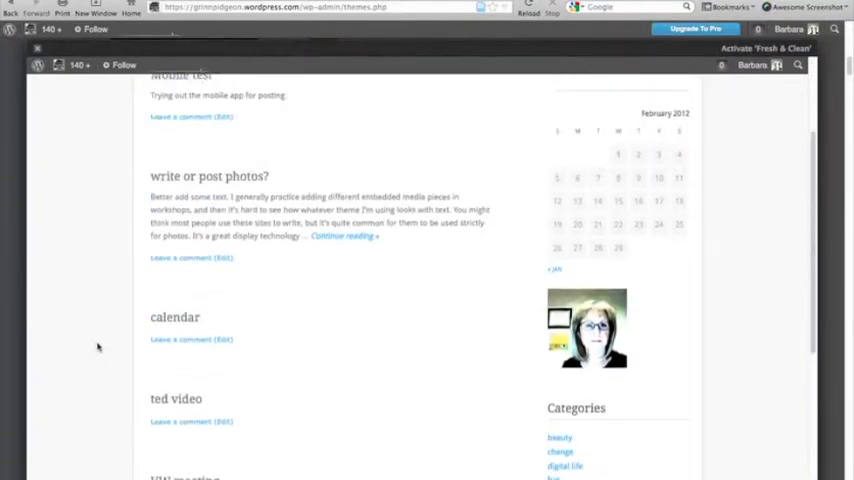
{"action": "scroll", "scroll_direction": "up", "scroll_amount": 3}
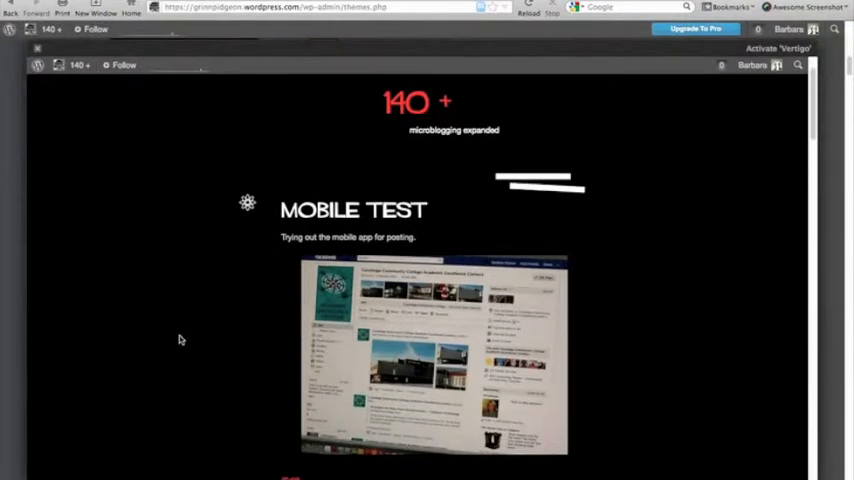
- Scroll through the Vertigo theme preview of the blog's posts
{"action": "scroll", "scroll_direction": "down", "scroll_amount": 3}
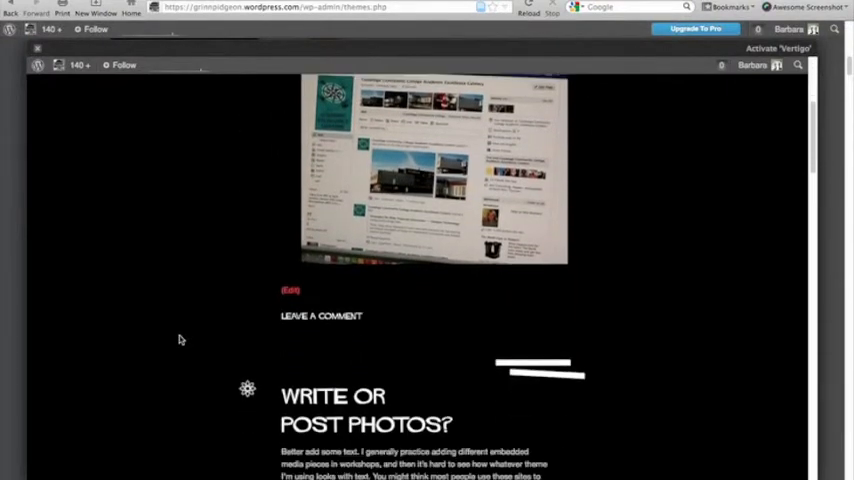
{"action": "scroll", "scroll_direction": "down", "scroll_amount": 3}
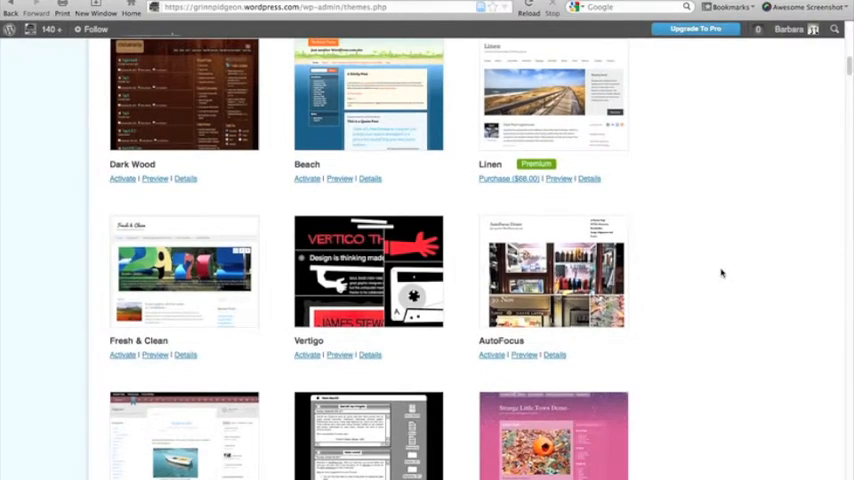
- Scroll further down the theme list to the Bueno and Fruit Shake themes
{"action": "scroll", "scroll_direction": "down", "scroll_amount": 3}
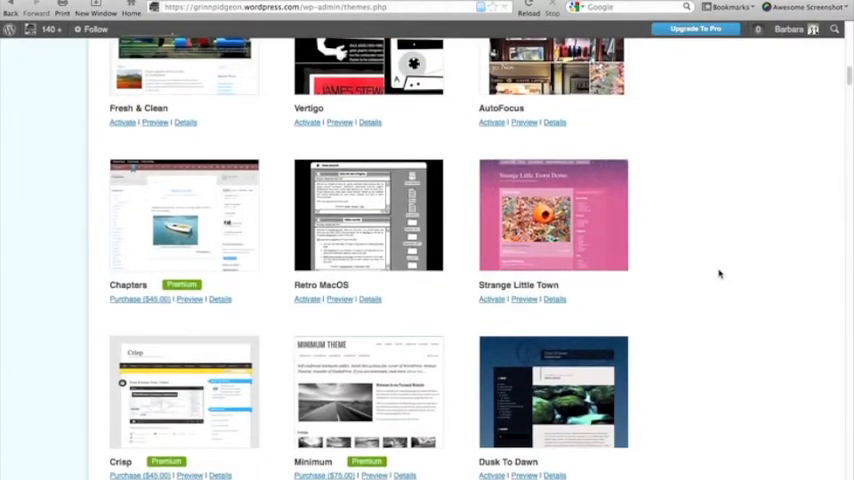
{"action": "scroll", "scroll_direction": "down", "scroll_amount": 3}
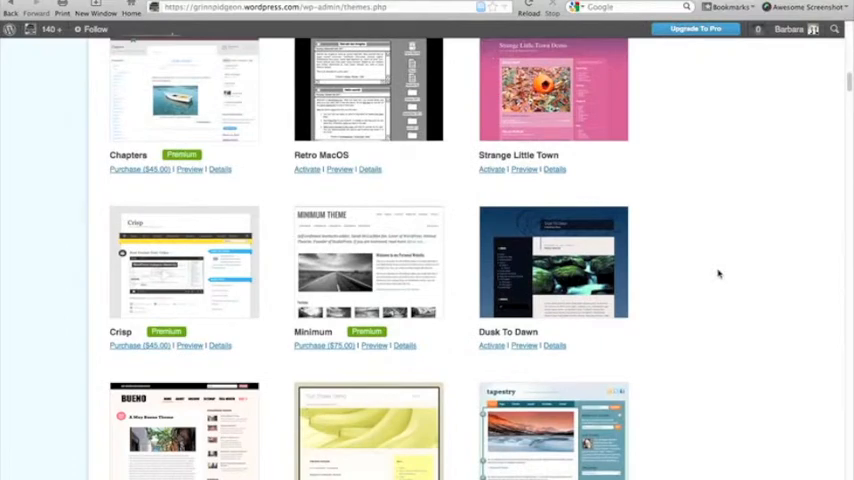
{"action": "scroll", "scroll_direction": "down", "scroll_amount": 3}
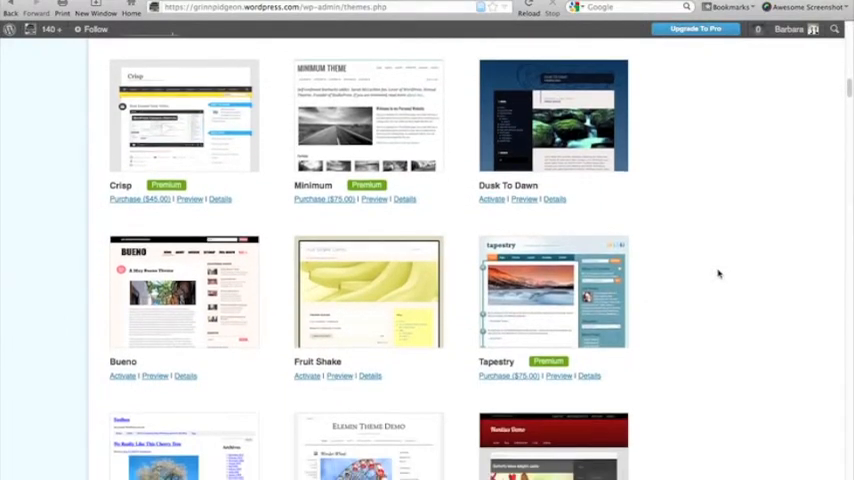
{"action": "scroll", "scroll_direction": "down", "scroll_amount": 3}
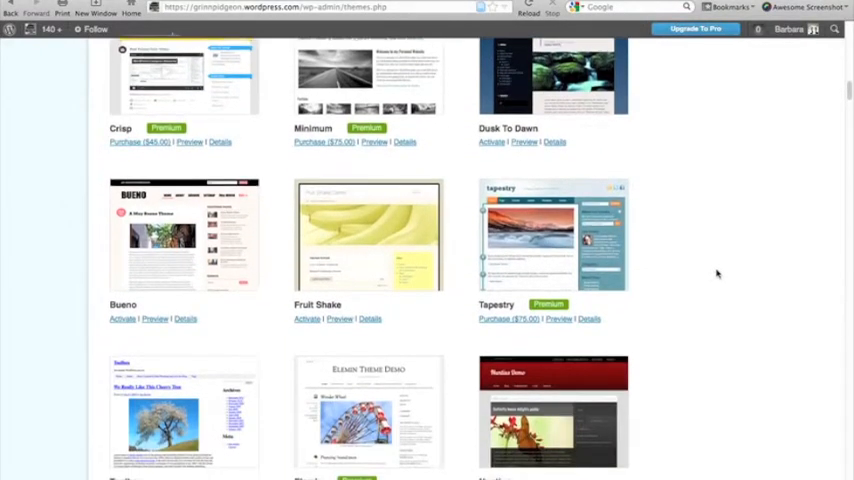
{"action": "scroll", "scroll_direction": "down", "scroll_amount": 3}
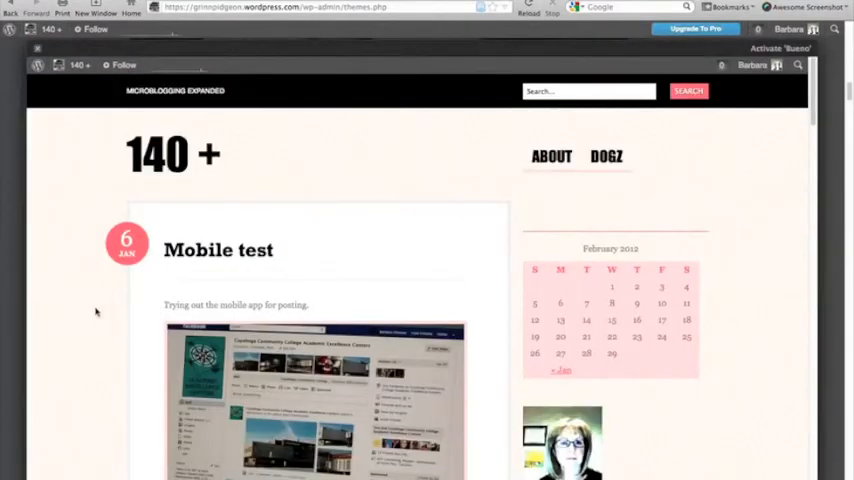
- Scroll down through the Bueno theme preview of the 140 + blog
{"action": "scroll", "scroll_direction": "down", "scroll_amount": 3}
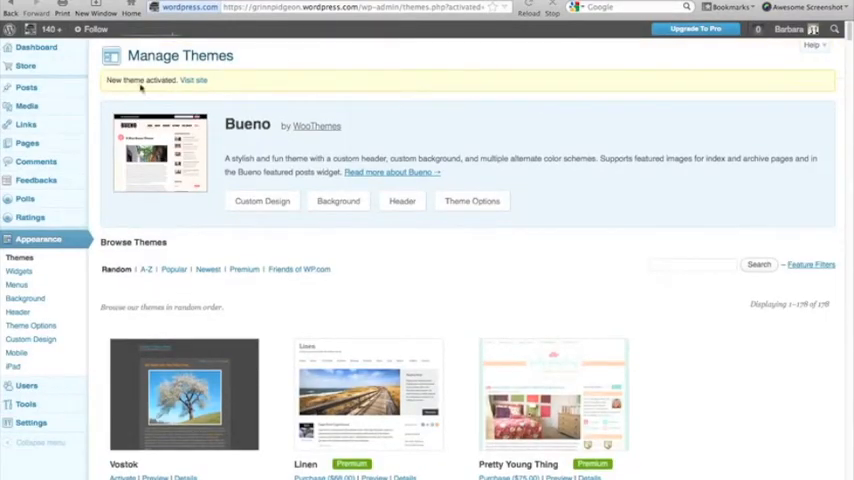
{"action": "mouse_move", "coordinate": [205, 90]}
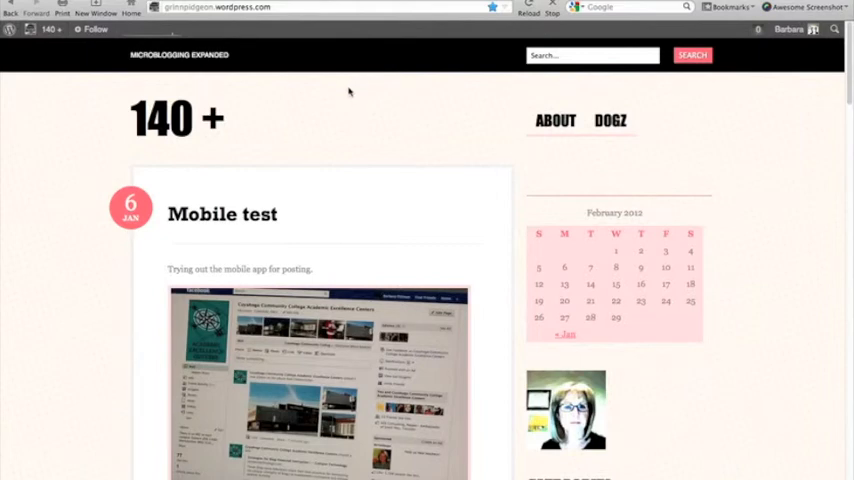
- Scroll the live 140 + homepage in Bueno, then open the blog's admin-bar site menu
{"action": "scroll", "scroll_direction": "down", "scroll_amount": 3}
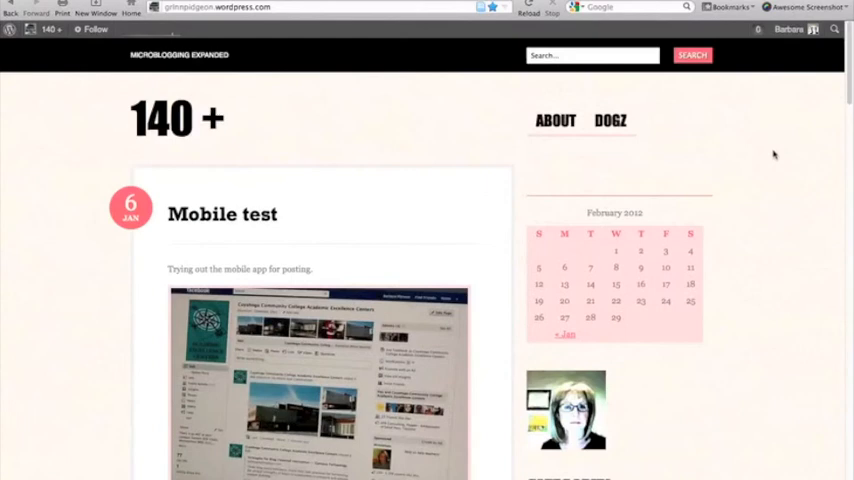
{"action": "left_click", "coordinate": [48, 29]}
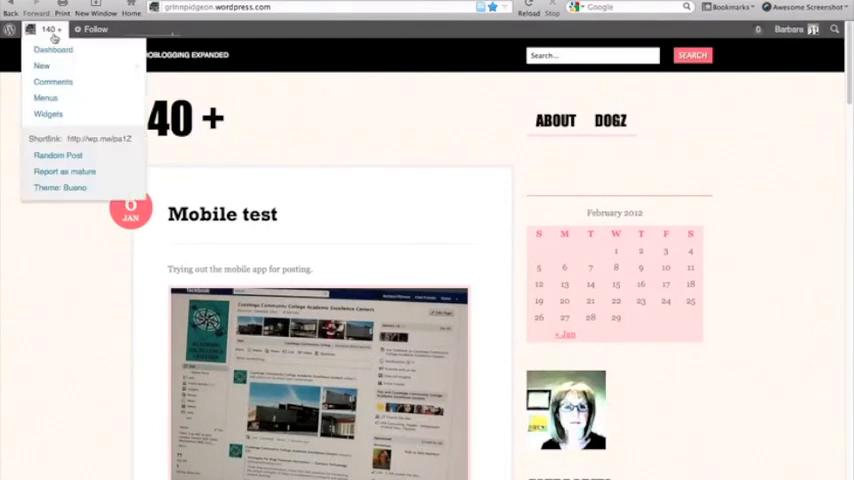